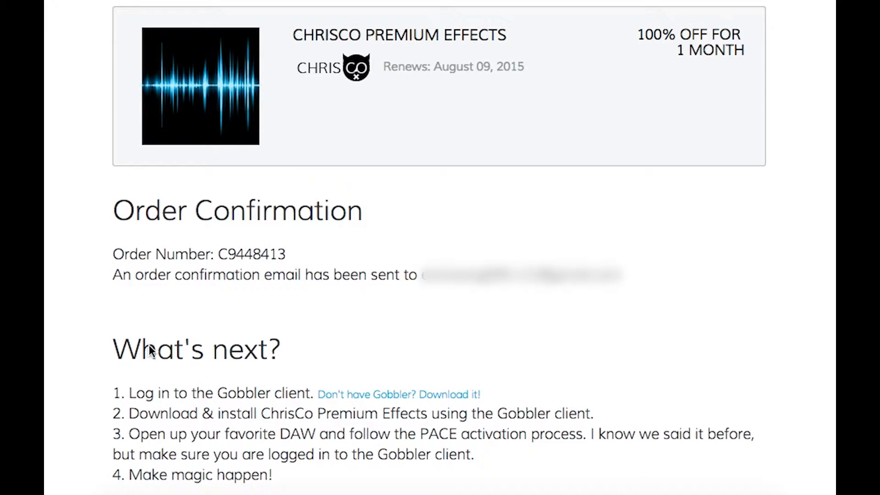
mouse_move(197, 400)
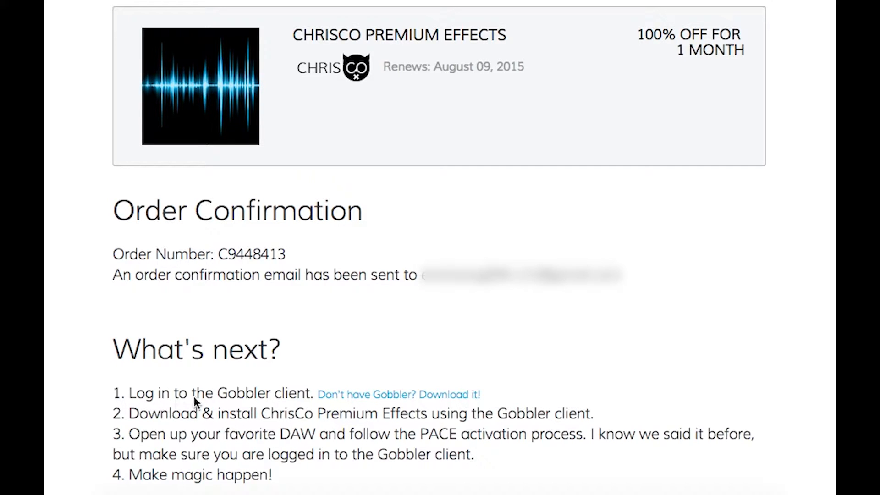
Bring up the Gobbler client sign-in panel from the menu-bar icon
click(557, 8)
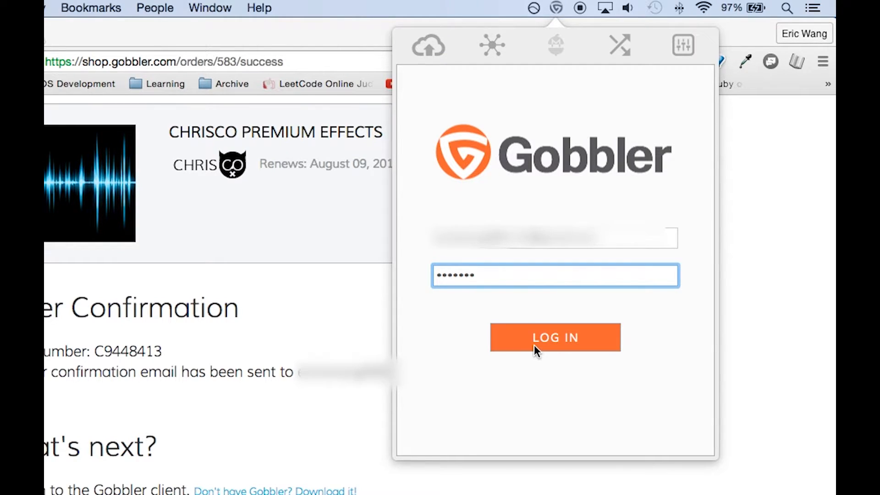
Sign in to the Gobbler client and install Chrisco FX Suite from the Installers list
click(554, 337)
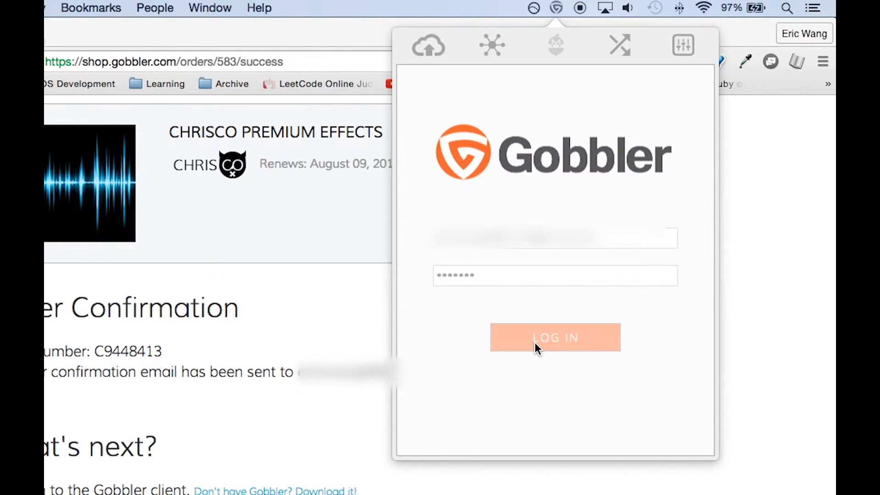
click(554, 338)
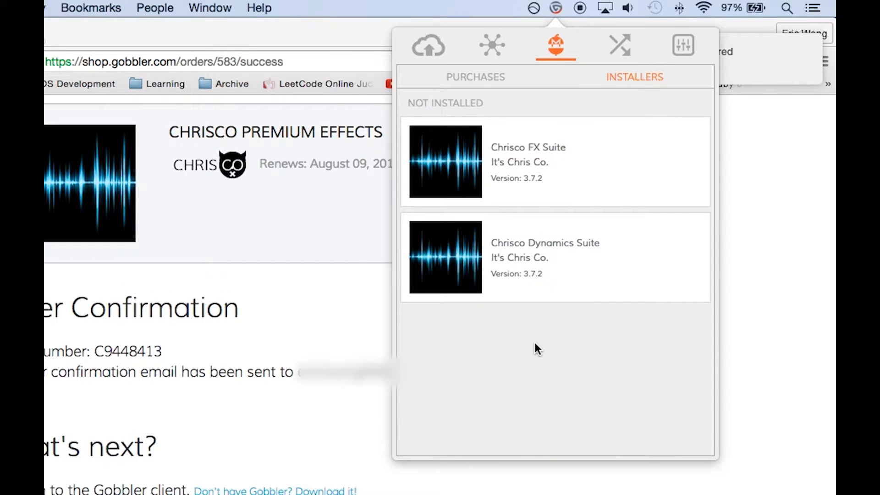
mouse_move(479, 116)
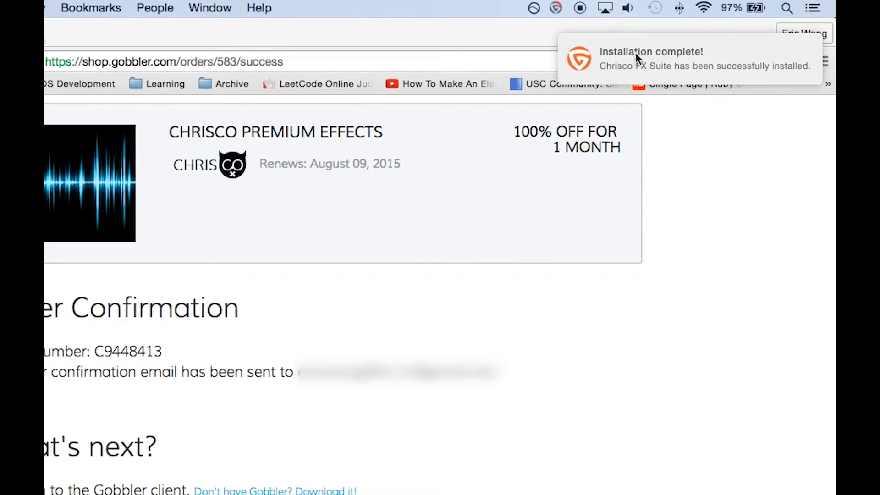
click(555, 8)
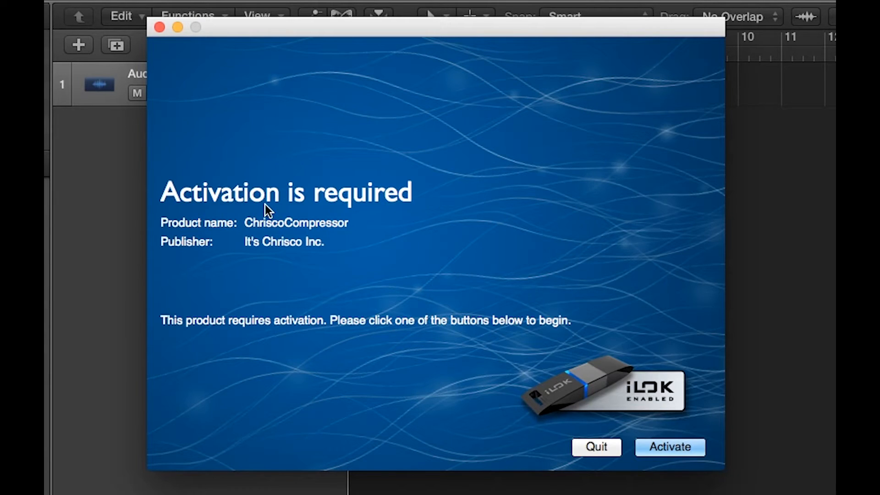
Activate the Chrisco All Group license (deposited 7/8/15) onto the iLok2
click(669, 446)
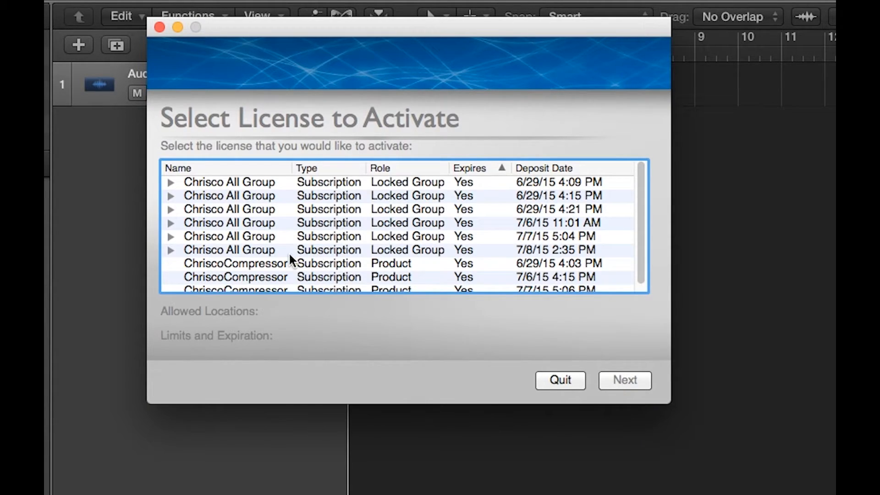
click(228, 249)
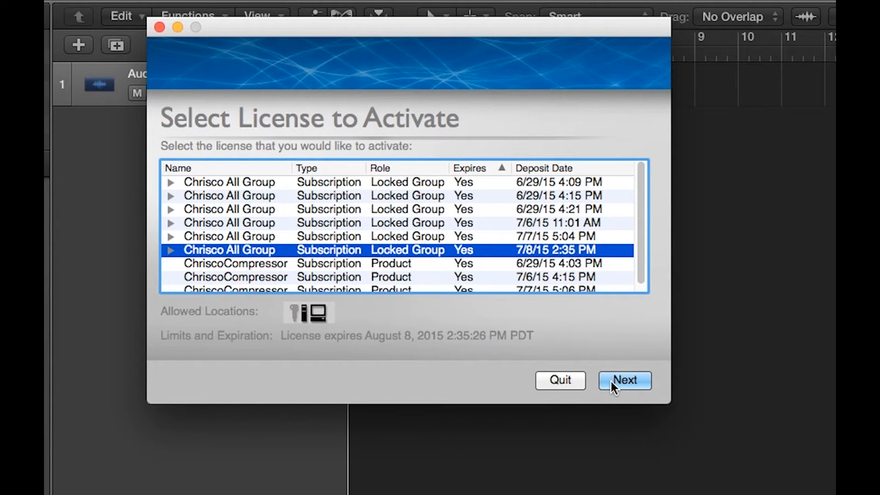
click(624, 380)
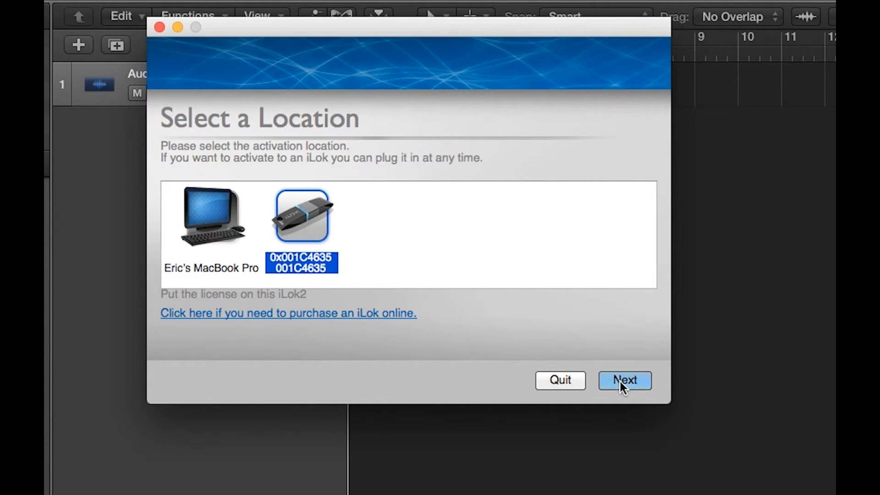
click(624, 380)
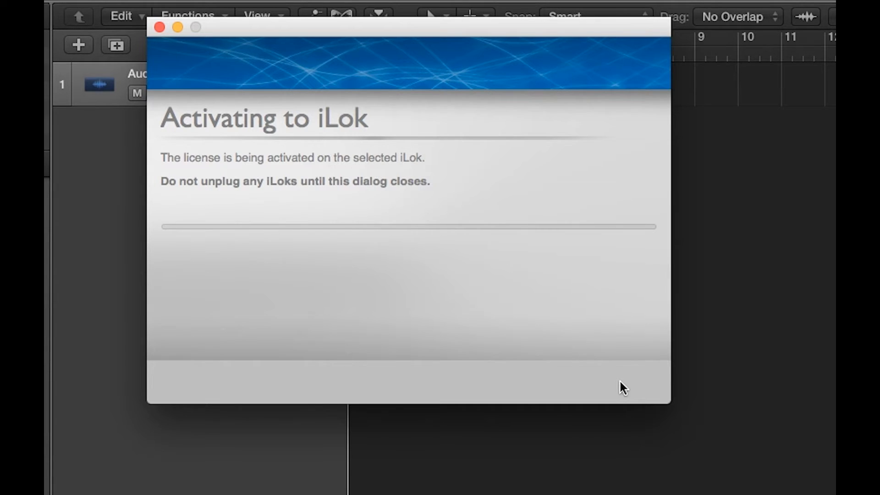